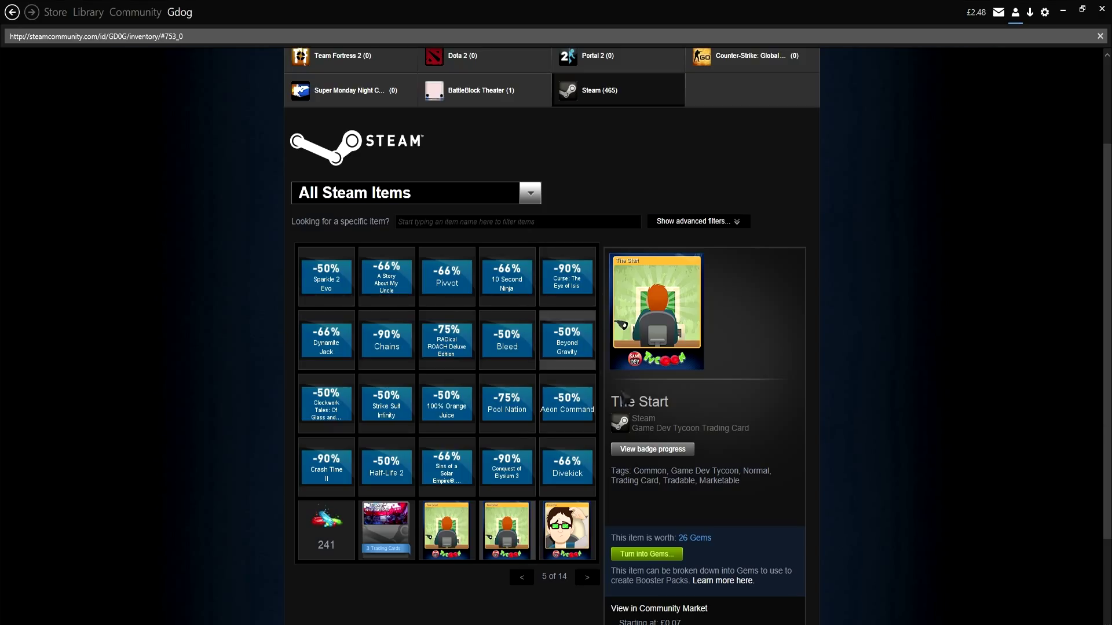
- Page forward through the inventory to page 7 of 14 with the Luna cards
click(585, 577)
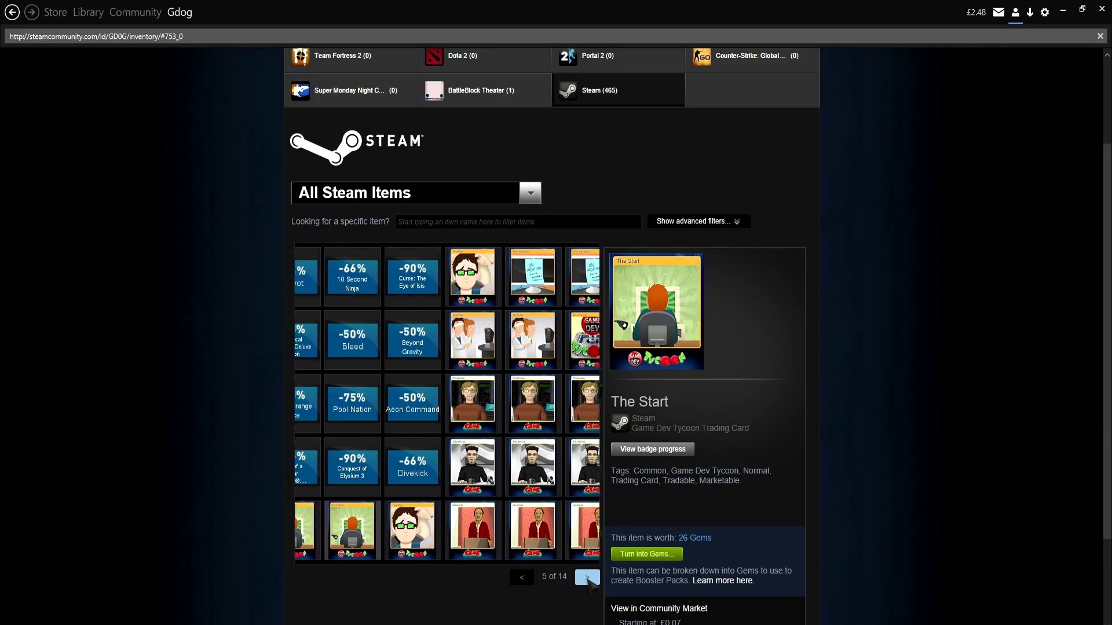
click(585, 577)
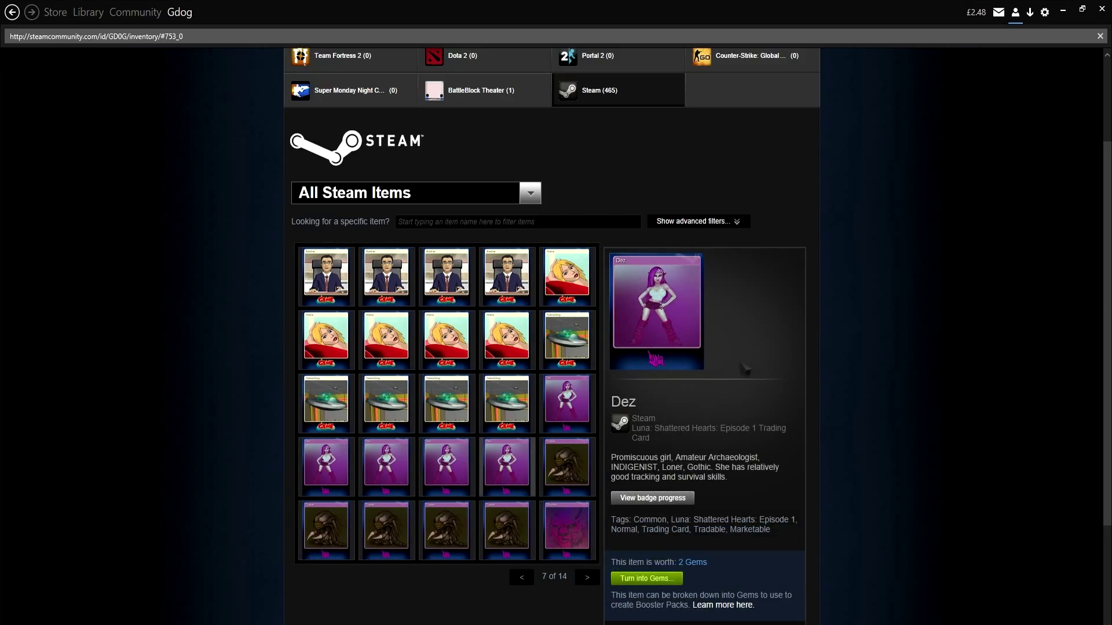
mouse_move(917, 438)
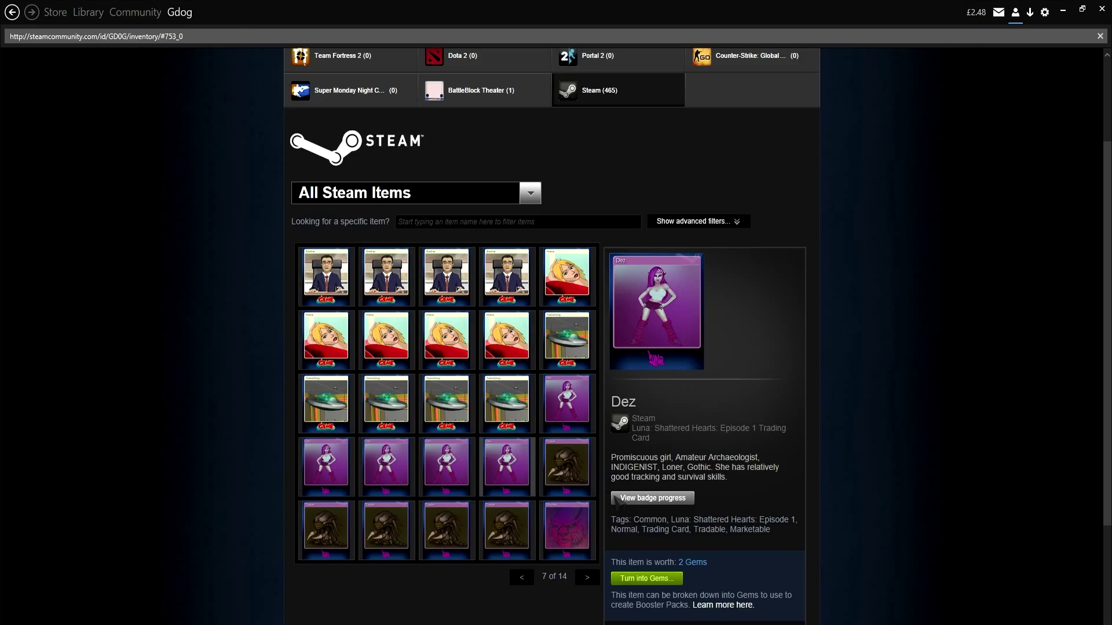
- Craft the Game Dev Tycoon badge from the Badges page, earning the G64 badge
click(179, 12)
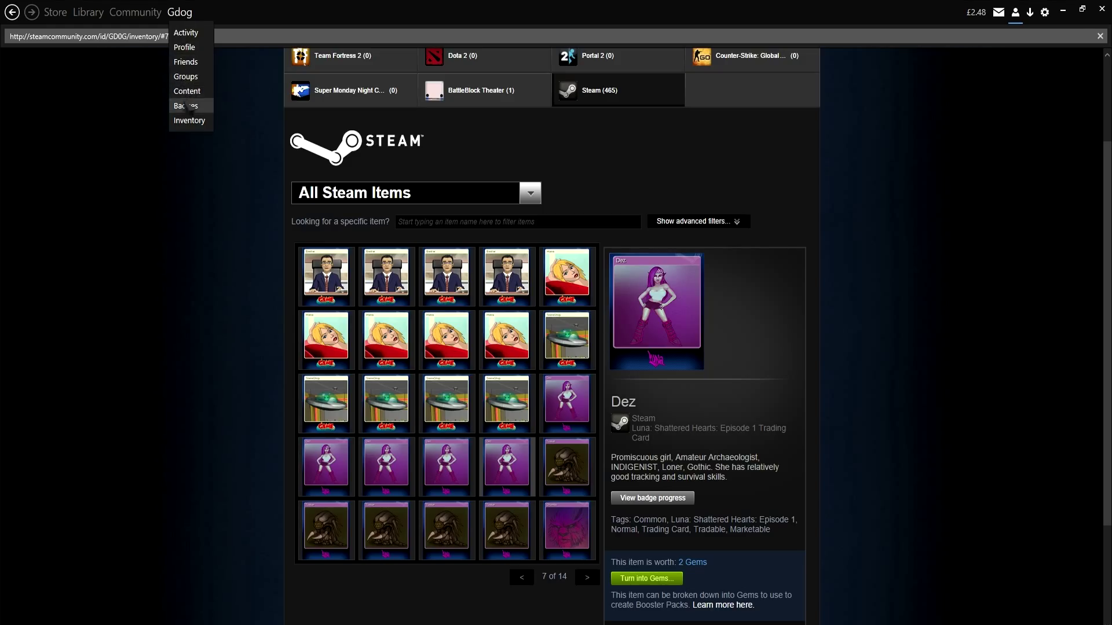
click(186, 105)
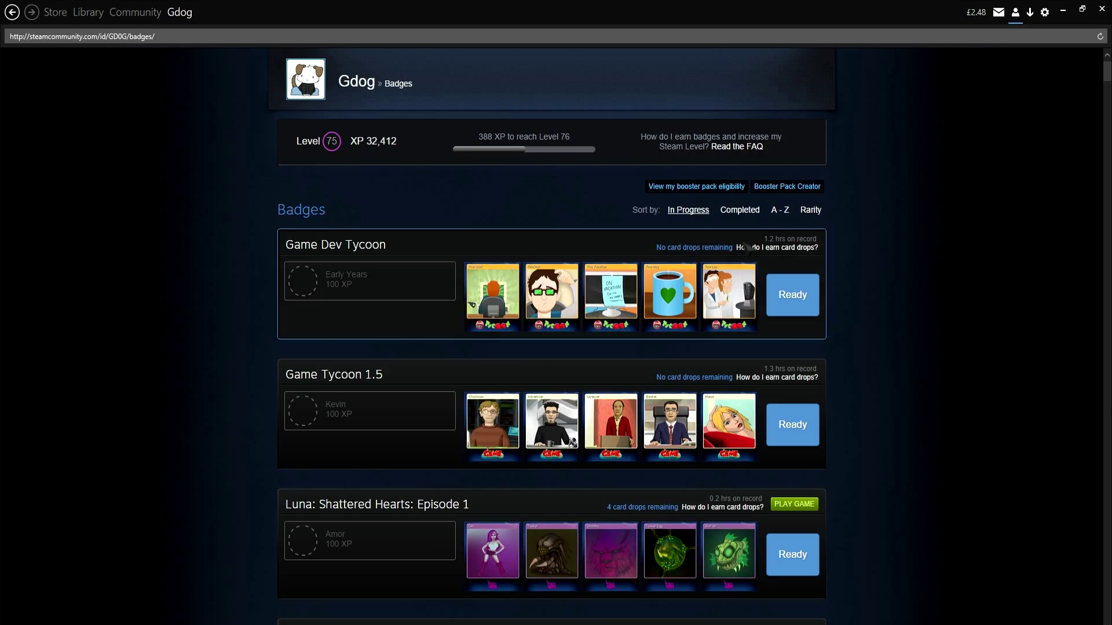
click(335, 243)
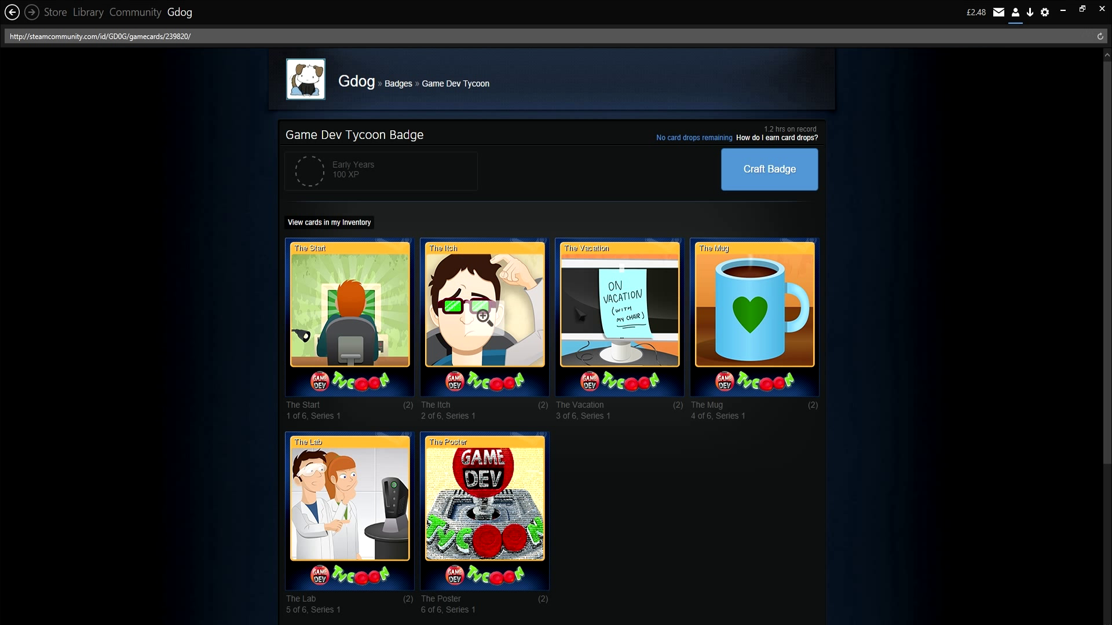
click(767, 169)
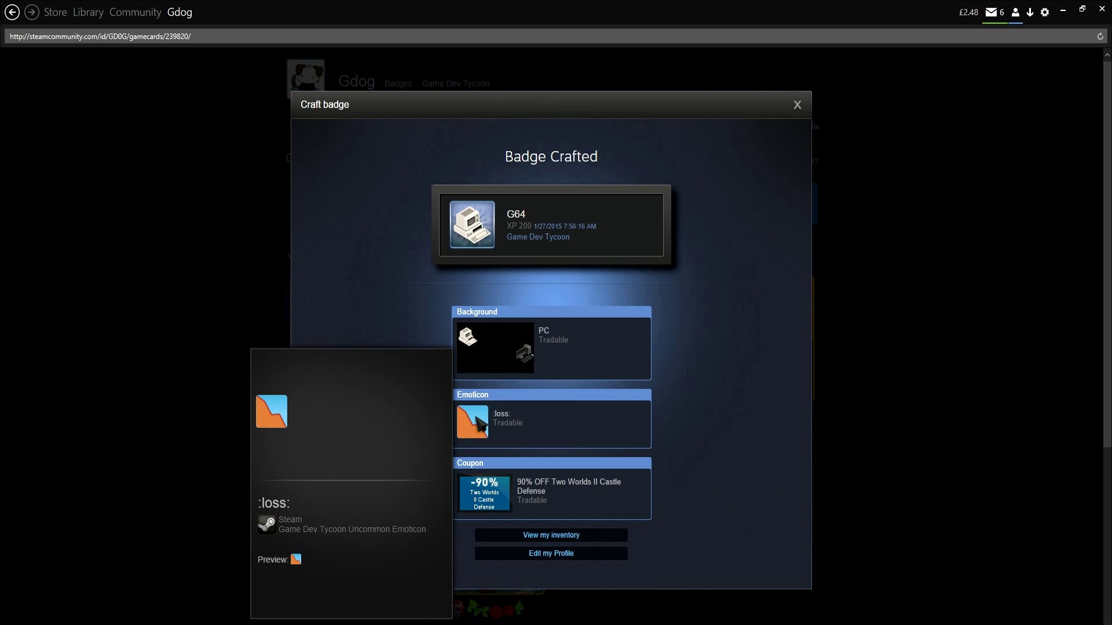
mouse_move(730, 132)
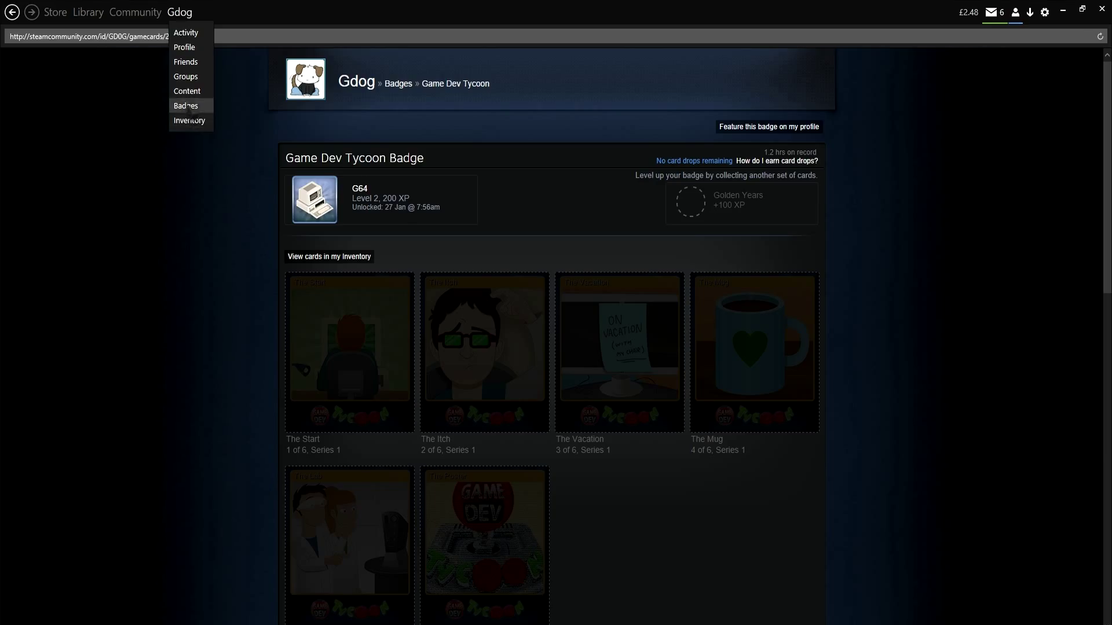
- Craft the Luna: Shattered Hearts: Episode 1 badge to get the Amor badge
click(185, 106)
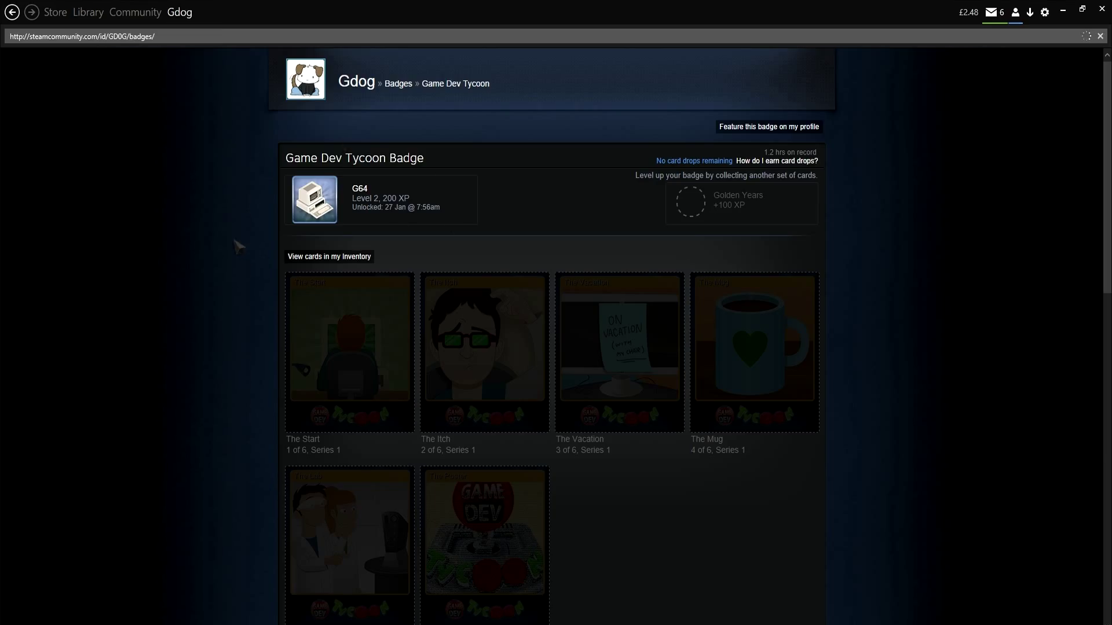
click(398, 82)
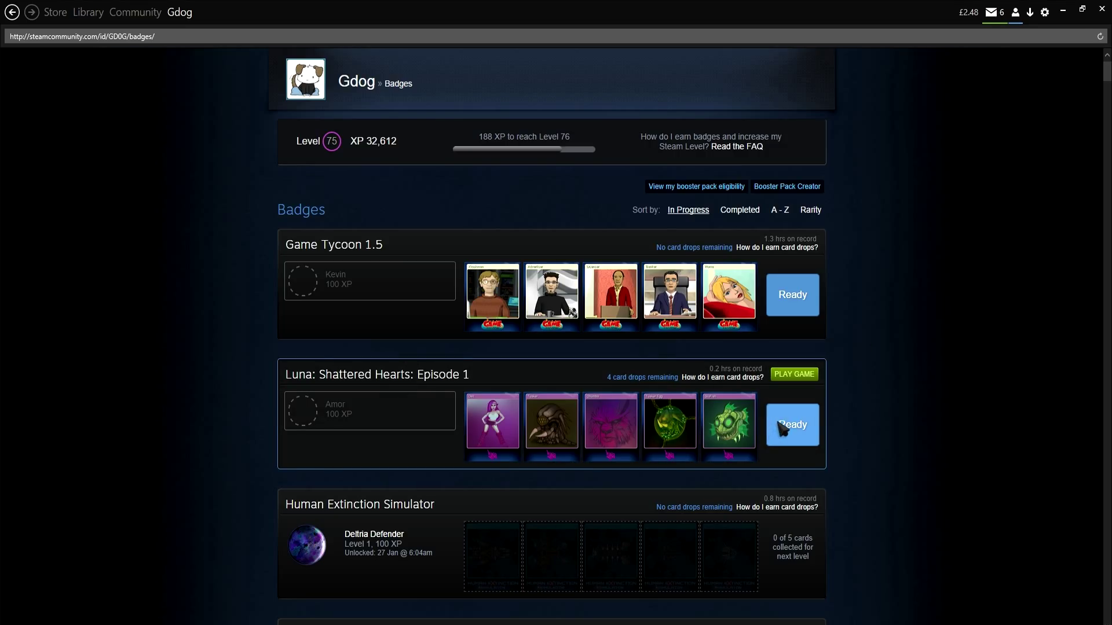
click(791, 424)
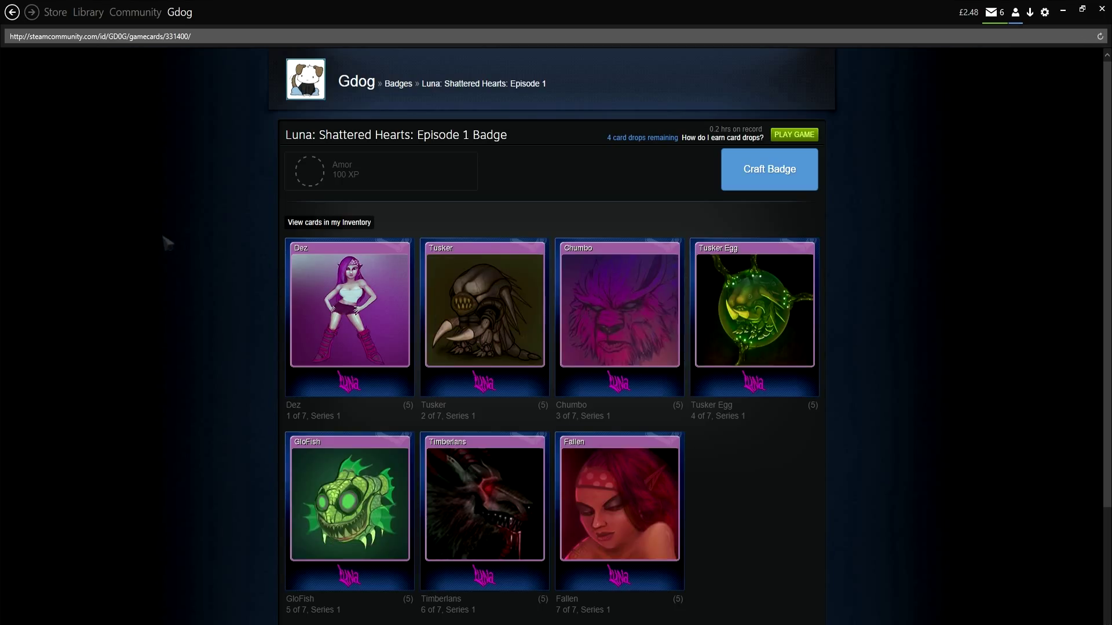
mouse_move(759, 163)
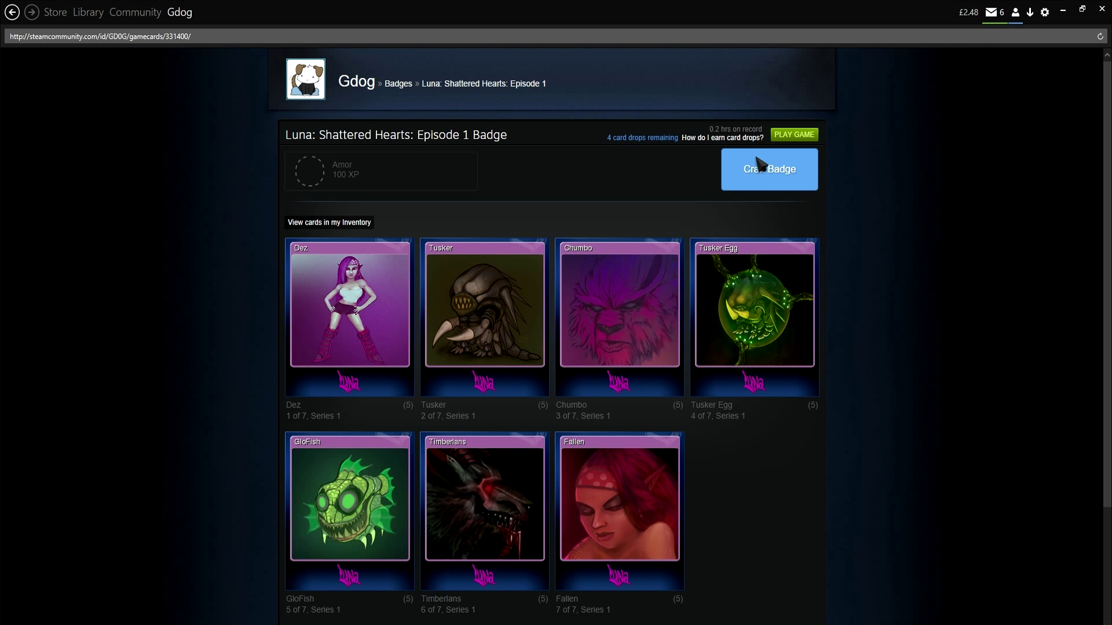
scroll(down, 3)
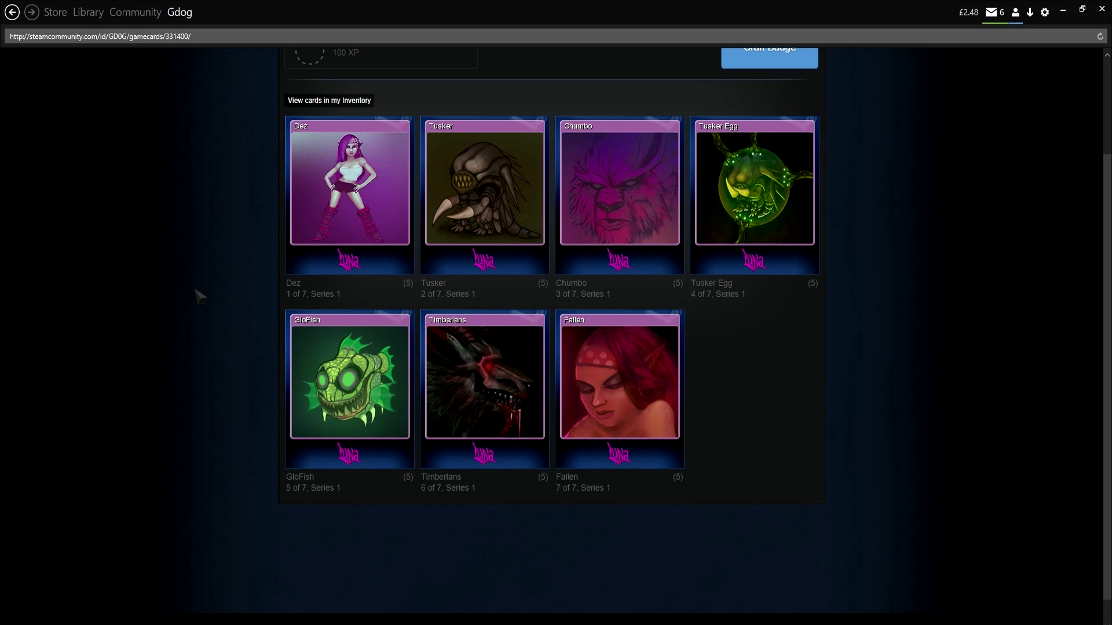
click(768, 48)
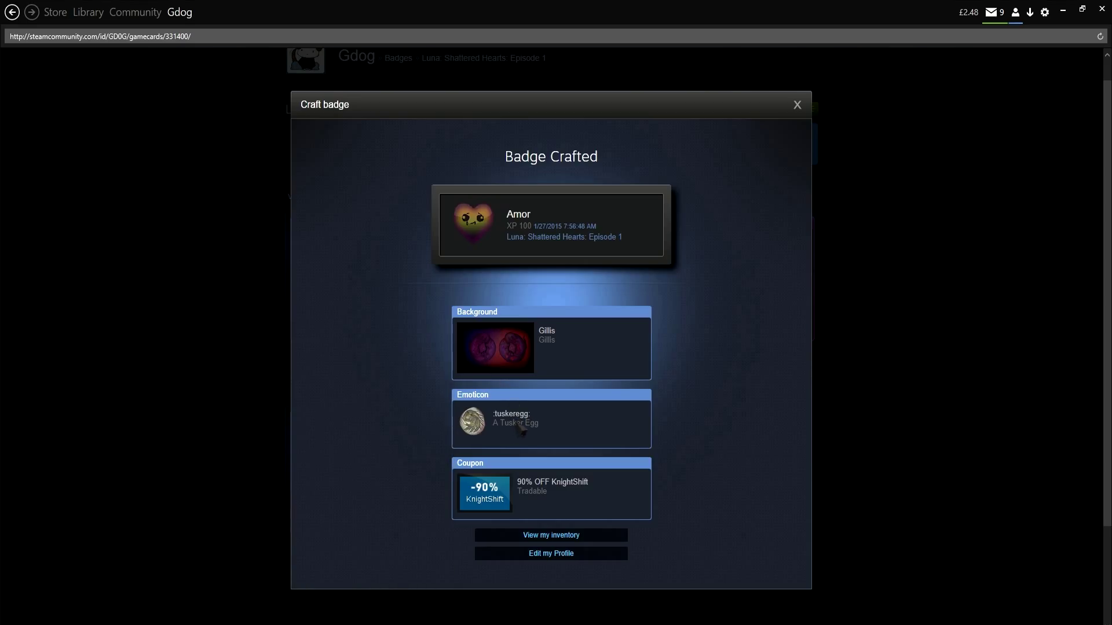
mouse_move(625, 384)
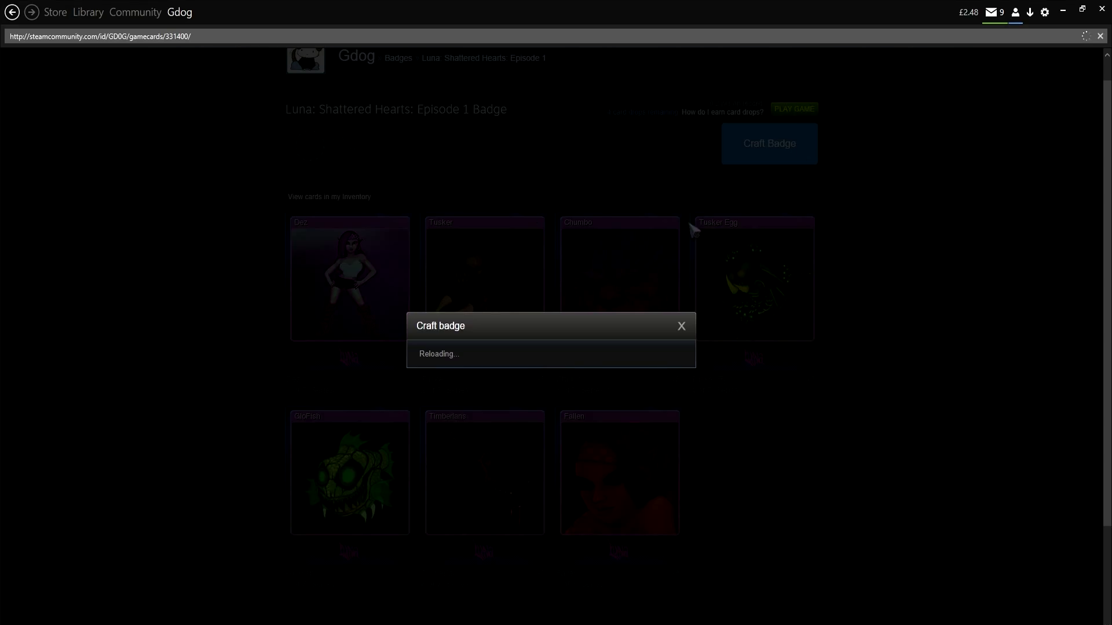
- Craft the Luna badge again to reach level 2 Journeyman, then close the results
click(768, 143)
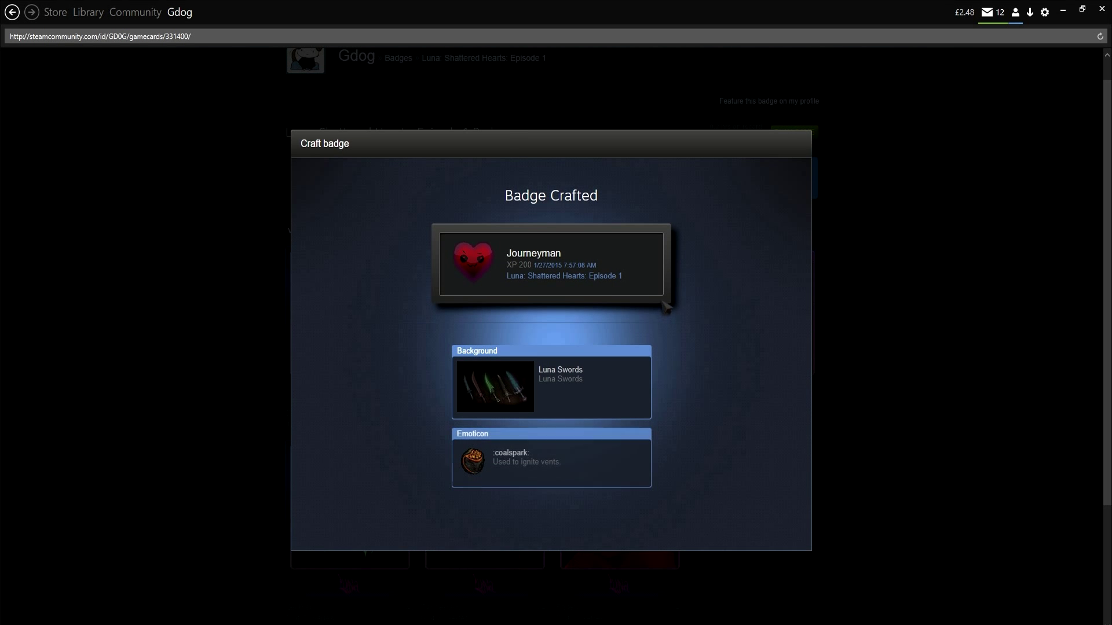
scroll(down, 3)
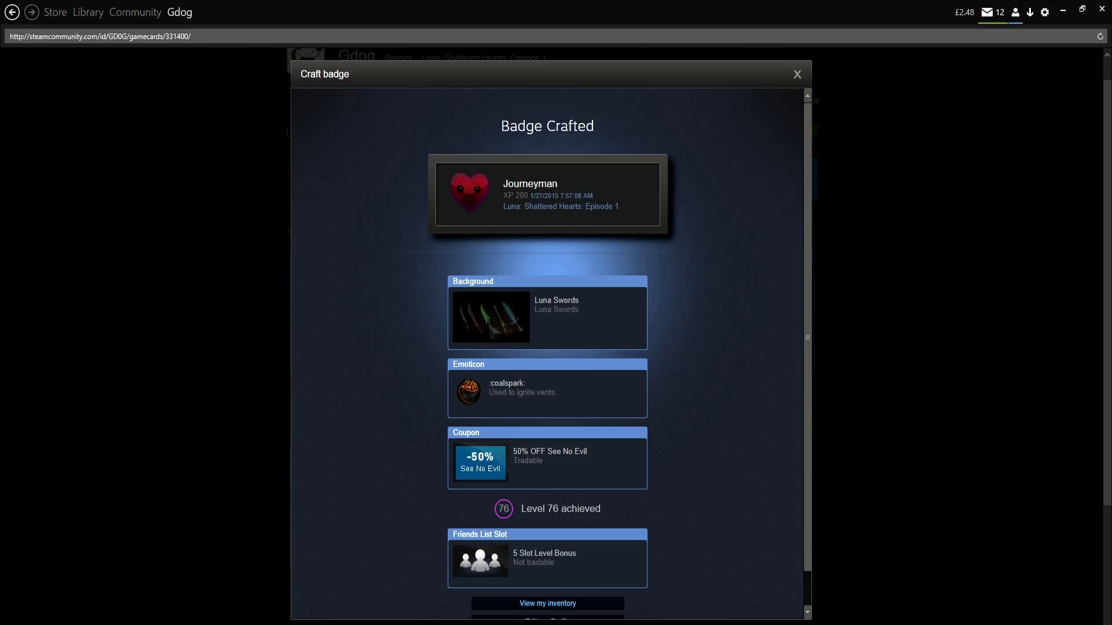
mouse_move(491, 317)
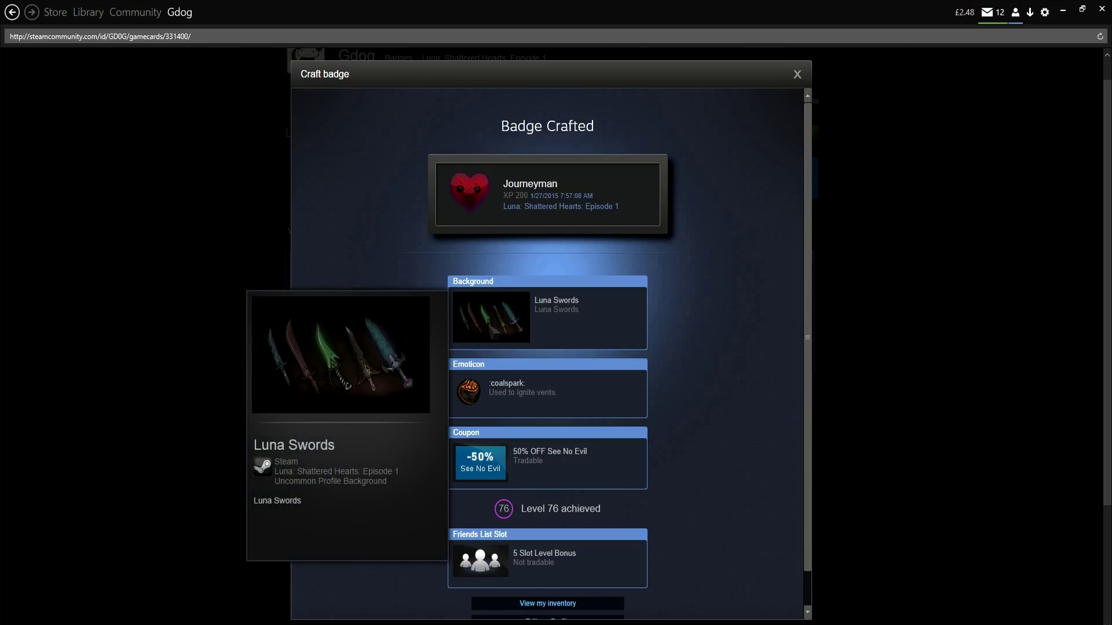
mouse_move(839, 90)
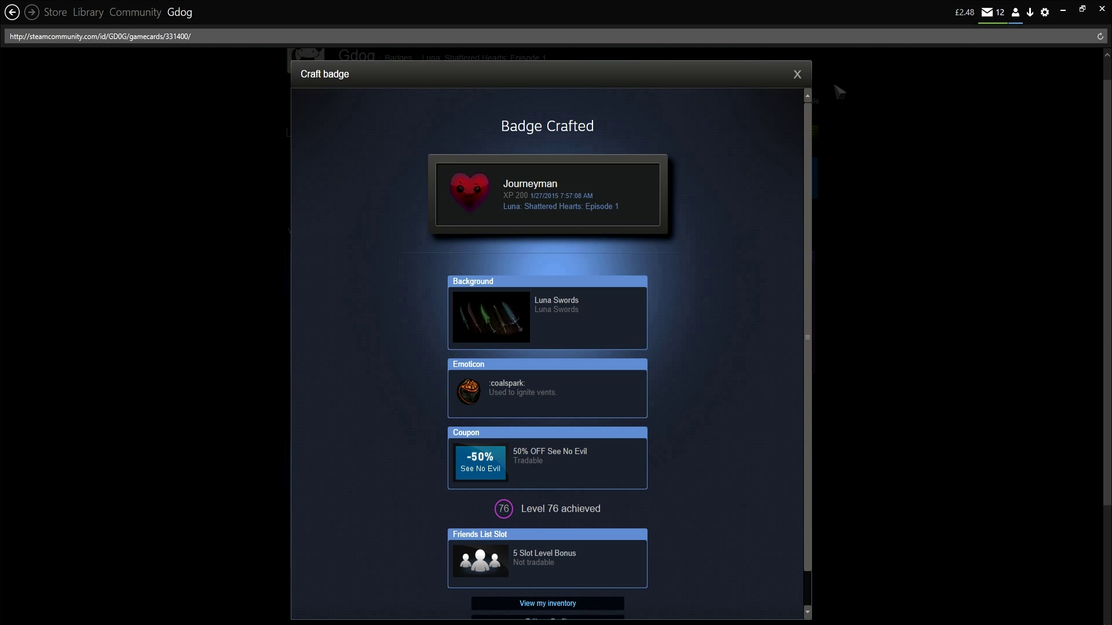
click(796, 73)
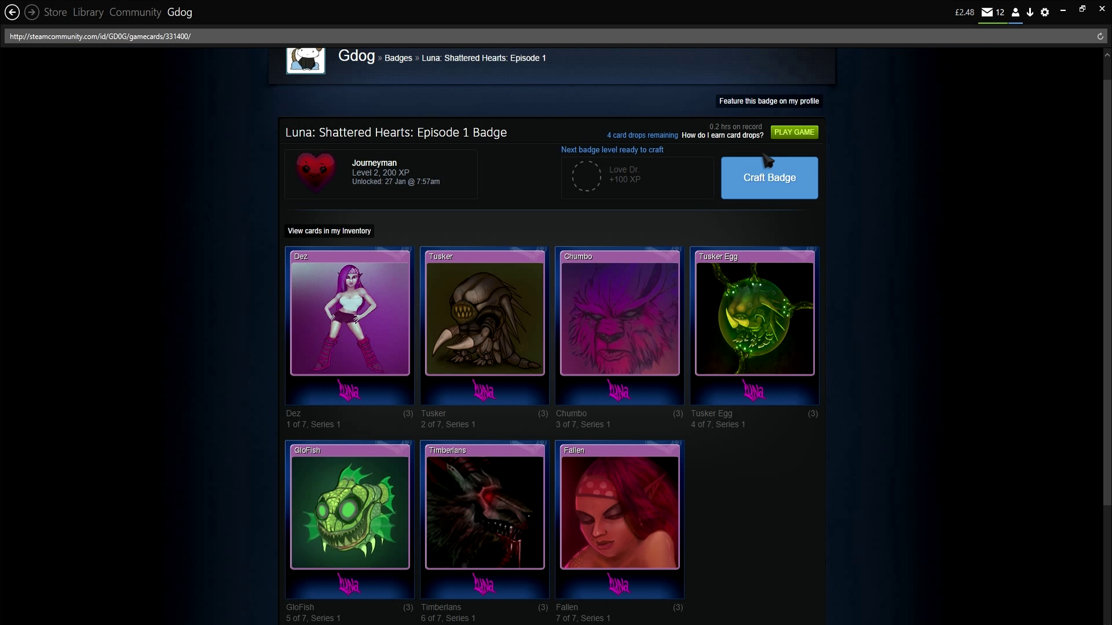
- Craft the Love Dr. and Love Hero levels, closing each results dialog
click(768, 177)
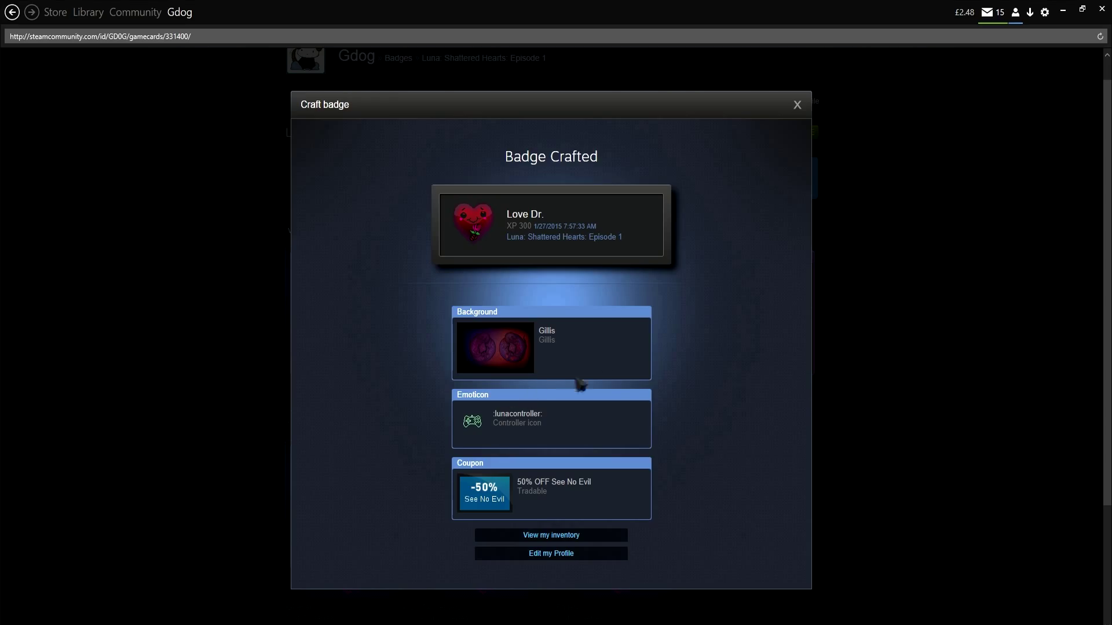
click(796, 104)
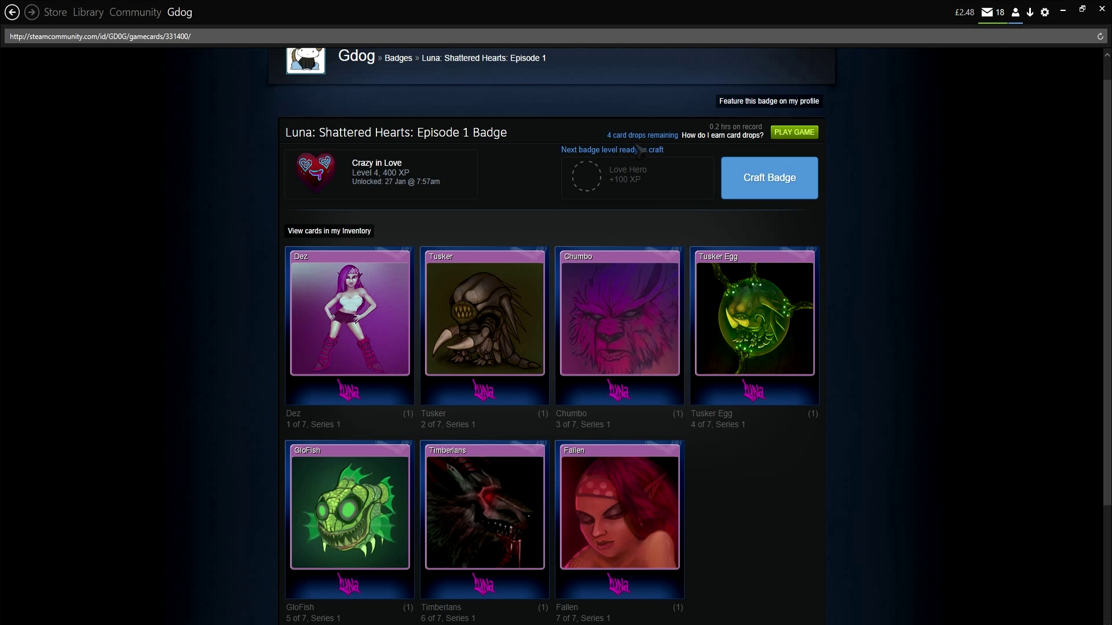
click(767, 178)
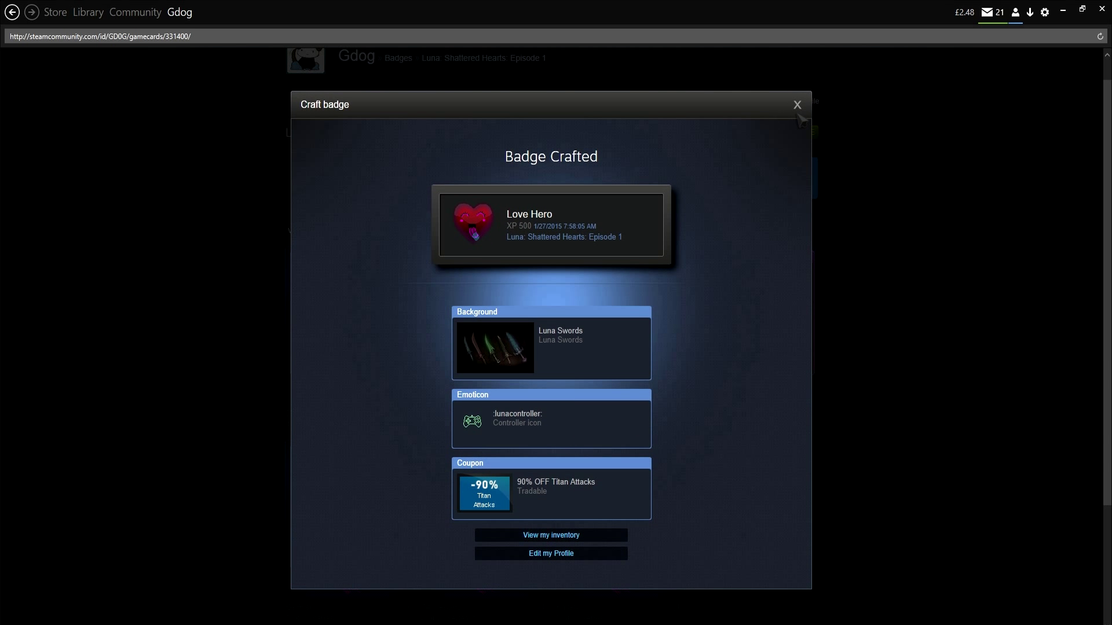
click(795, 104)
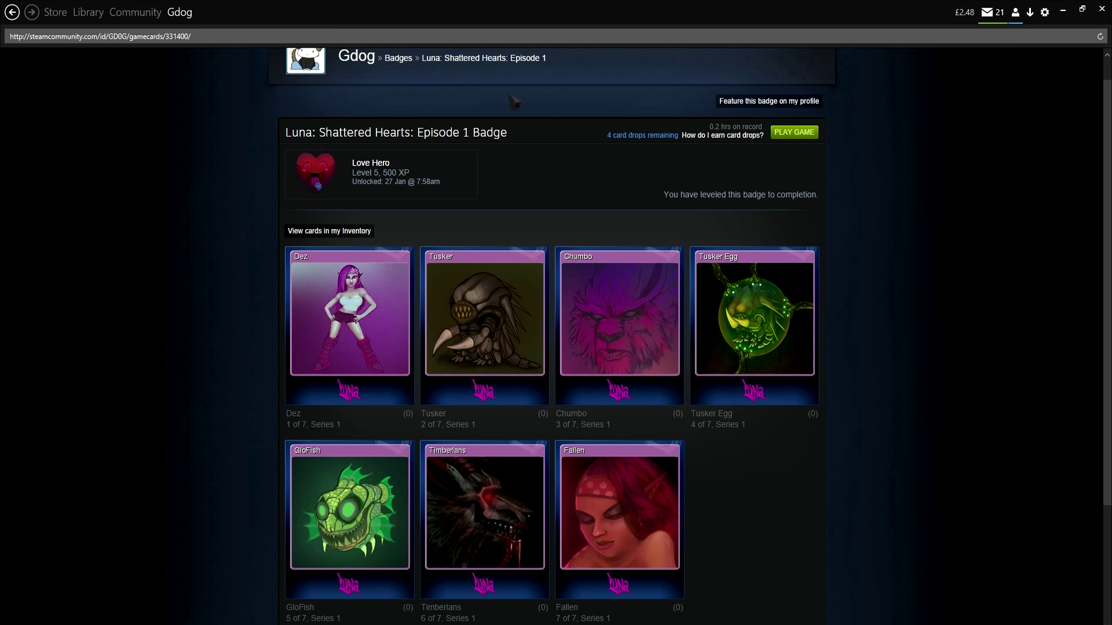
- Scroll through the new rewards in the inventory, then return to Badges
click(328, 231)
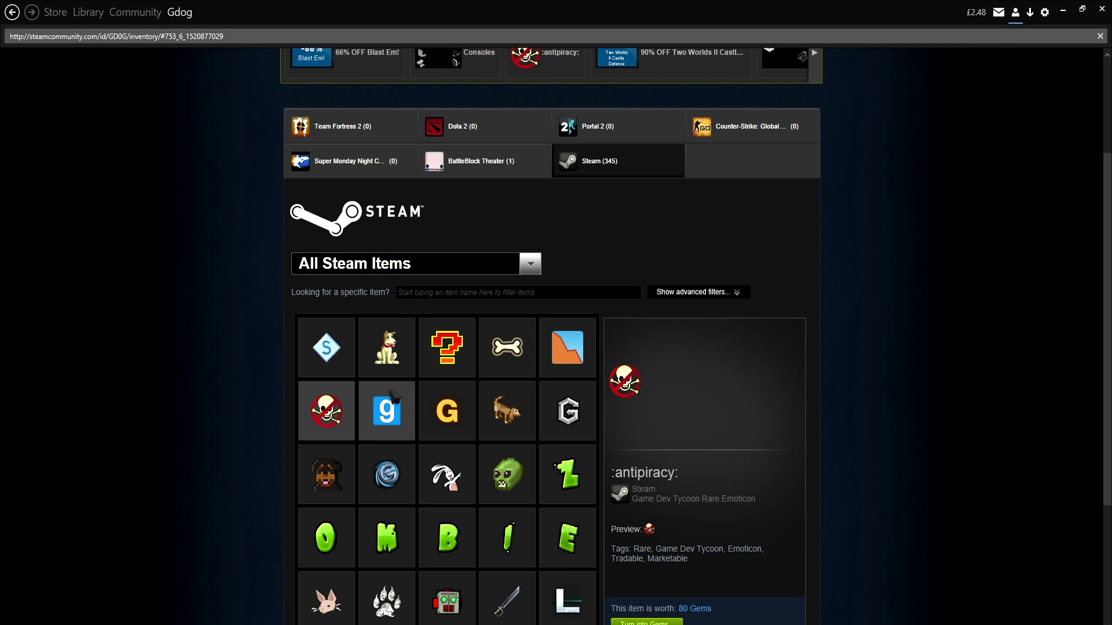
scroll(down, 3)
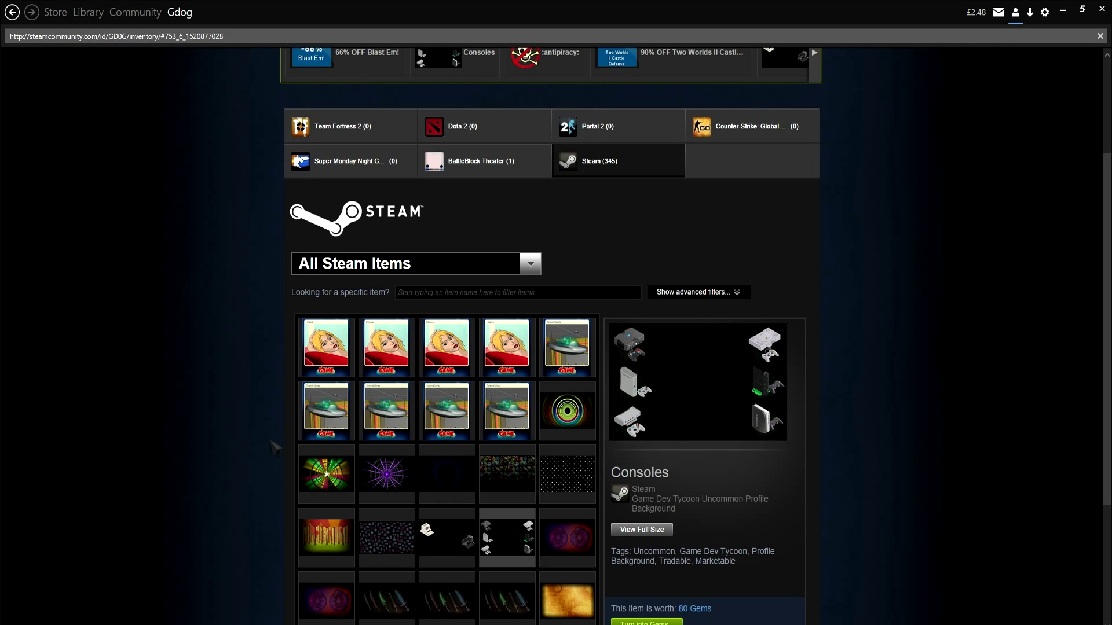
scroll(down, 3)
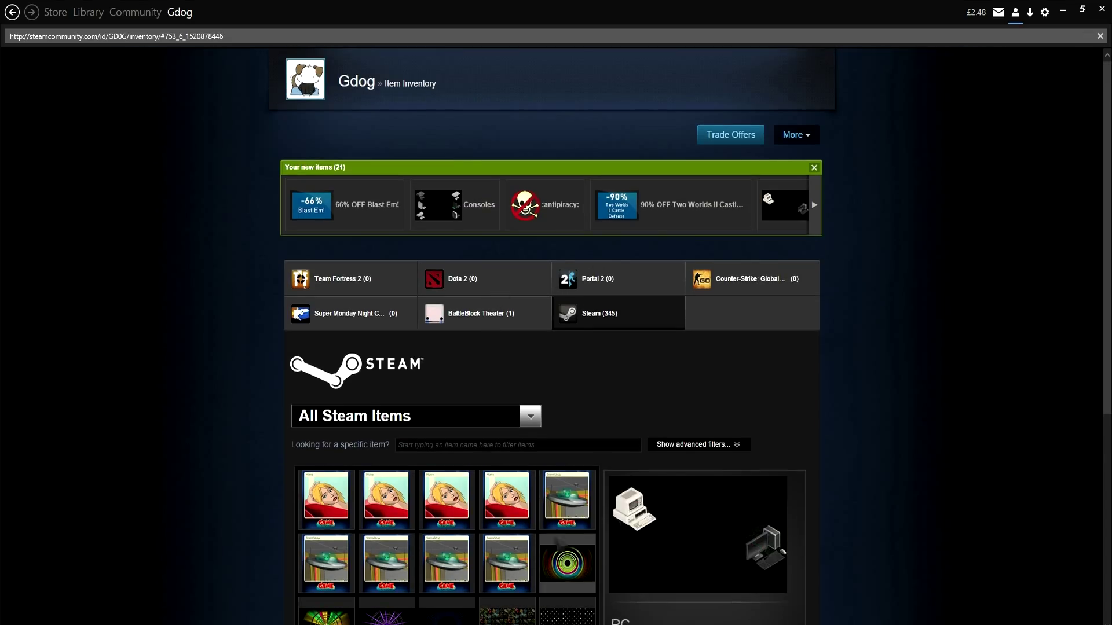
scroll(down, 3)
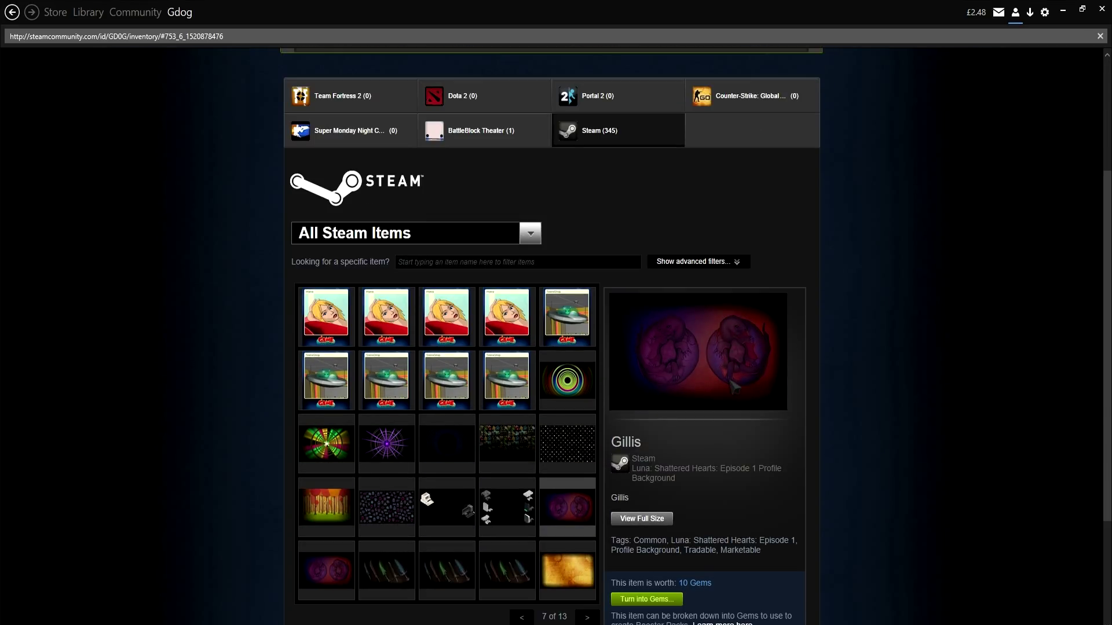
scroll(down, 3)
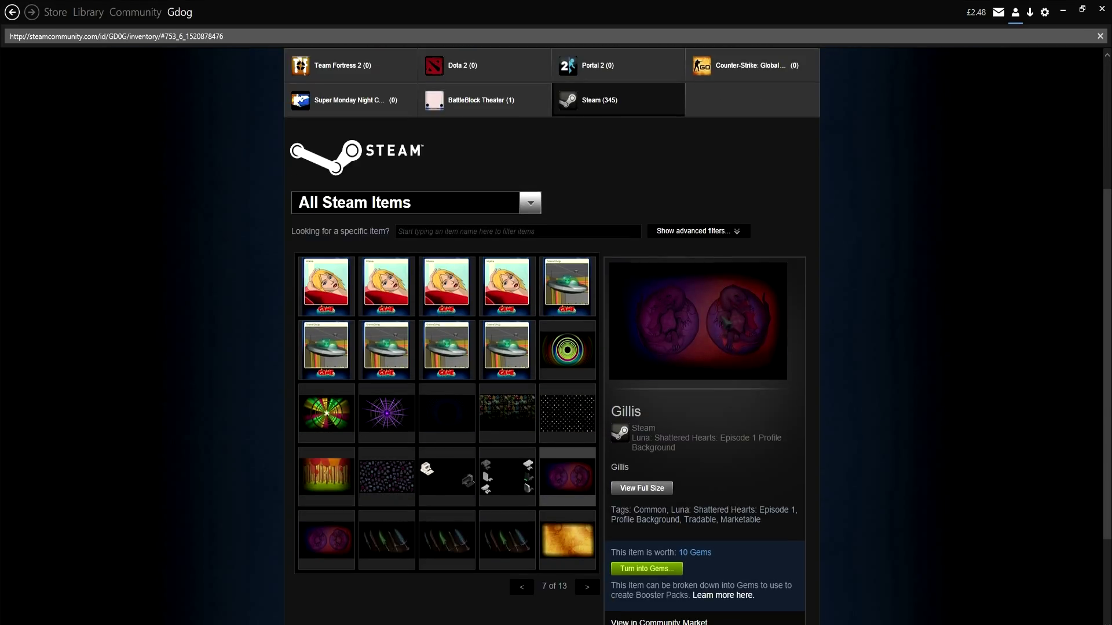
scroll(down, 3)
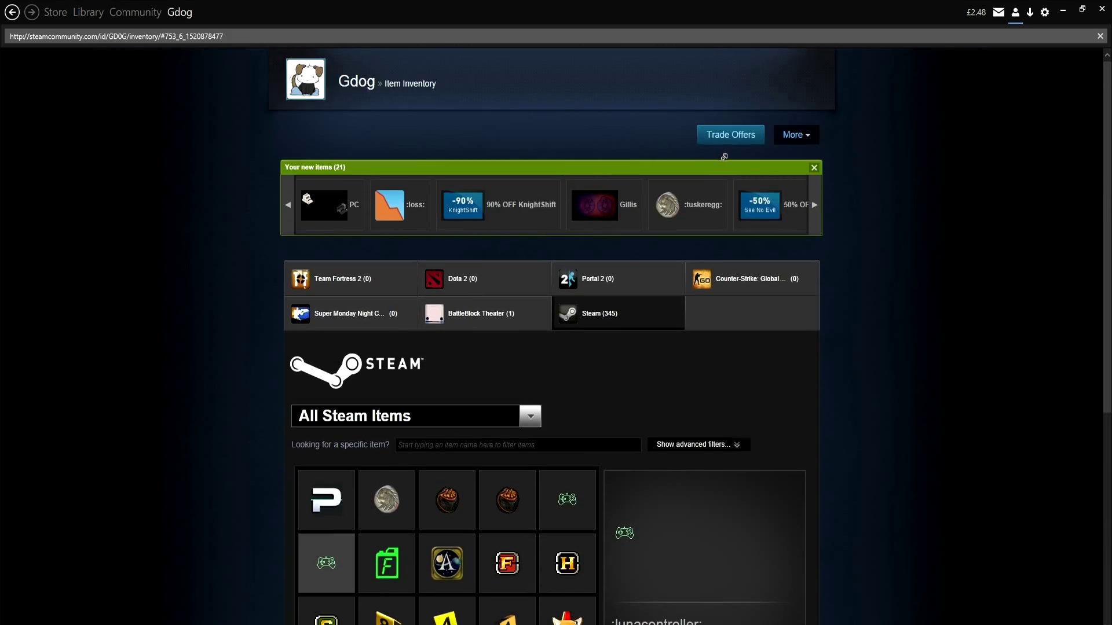
scroll(down, 3)
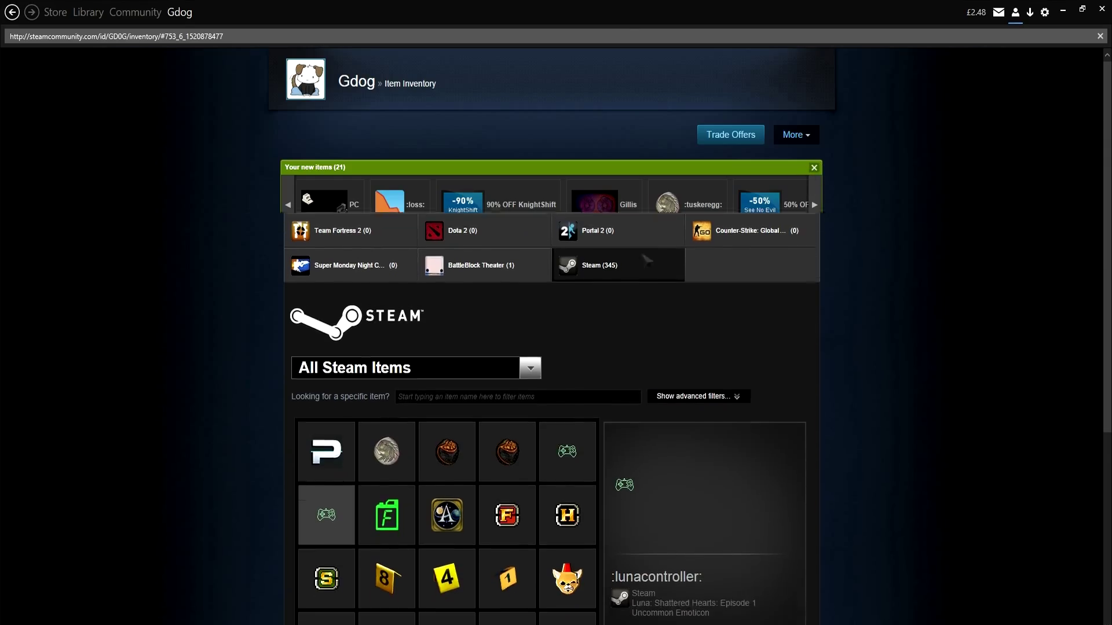
click(813, 167)
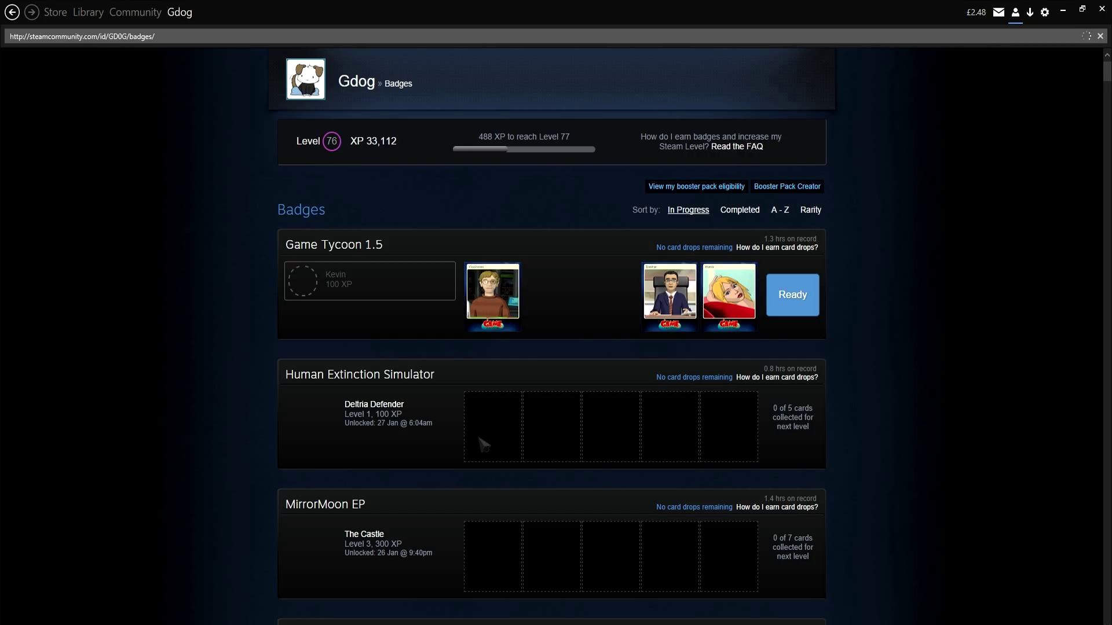
- Craft the Game Tycoon 1.5 badge and level it up to level 3 Simon
click(334, 244)
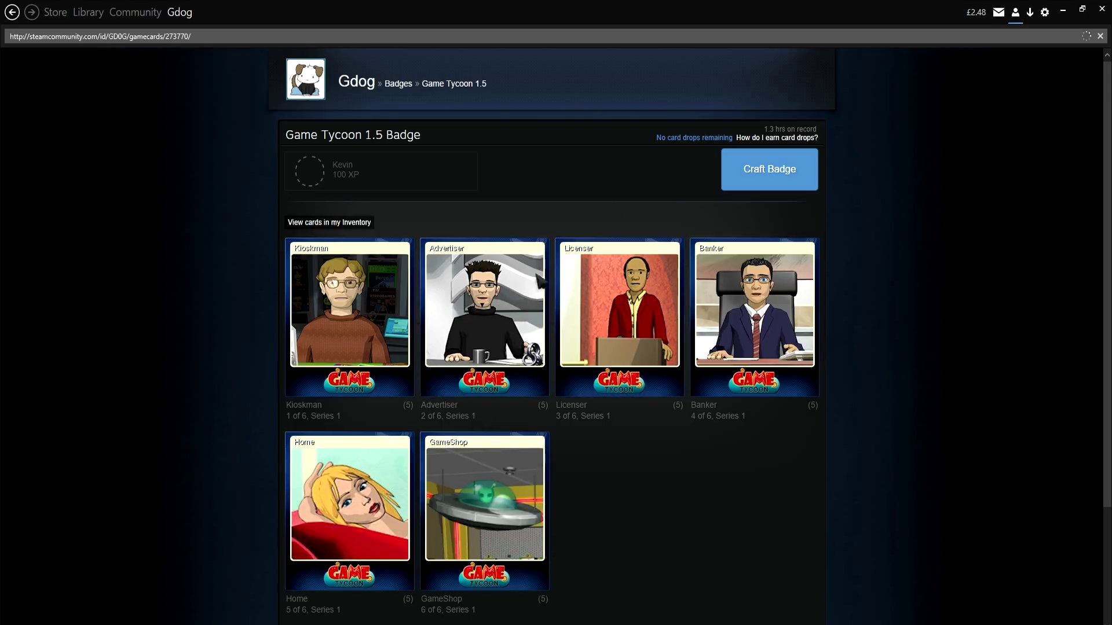
mouse_move(879, 138)
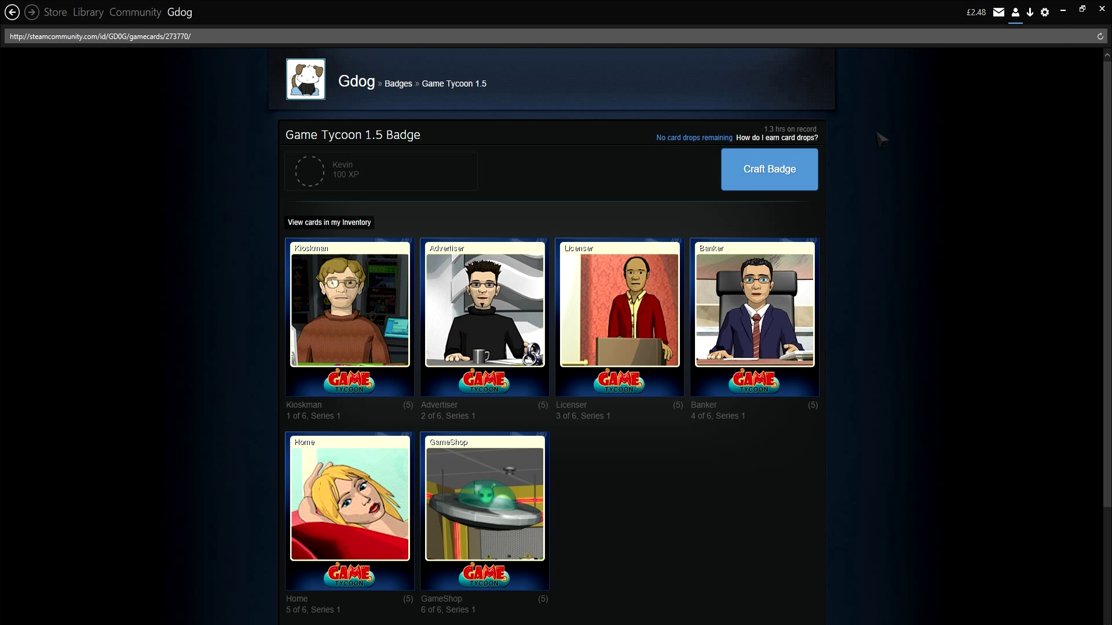
click(768, 169)
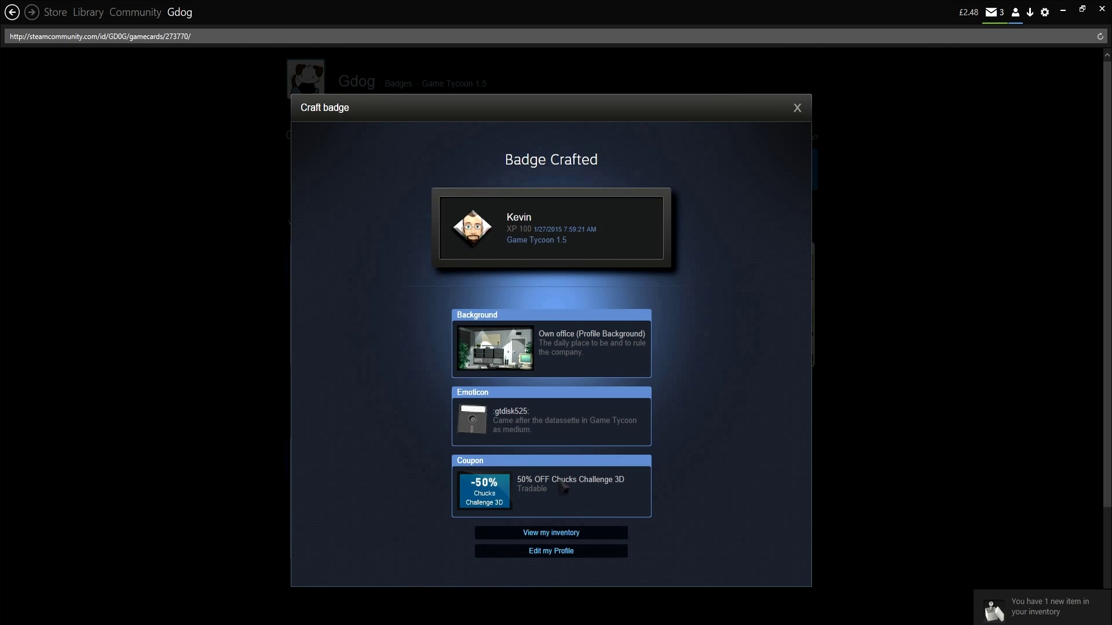
mouse_move(532, 433)
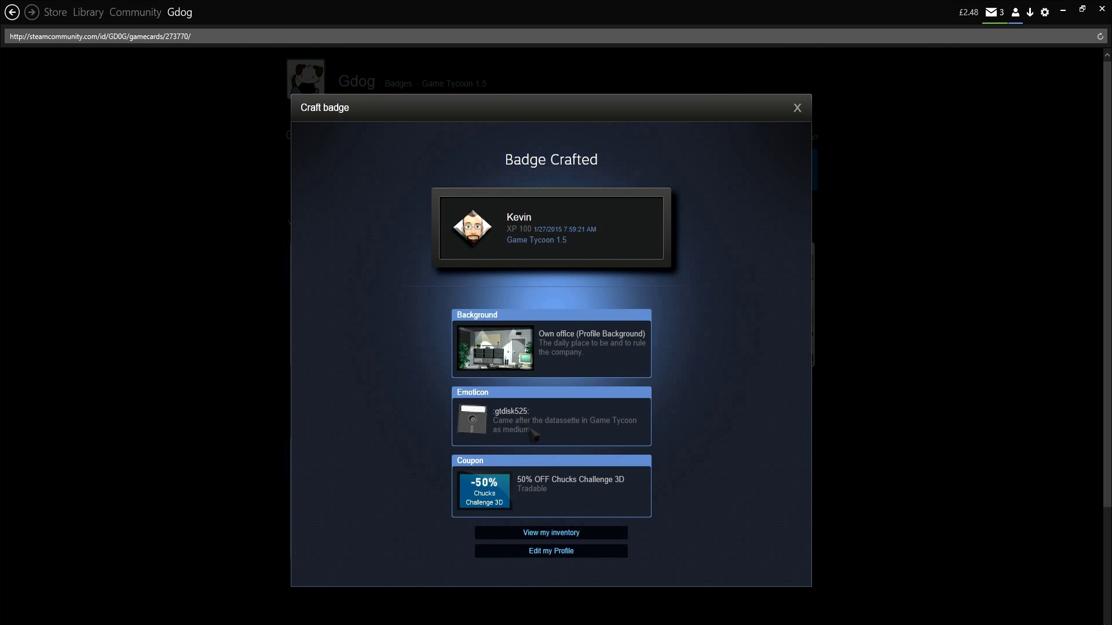
mouse_move(611, 358)
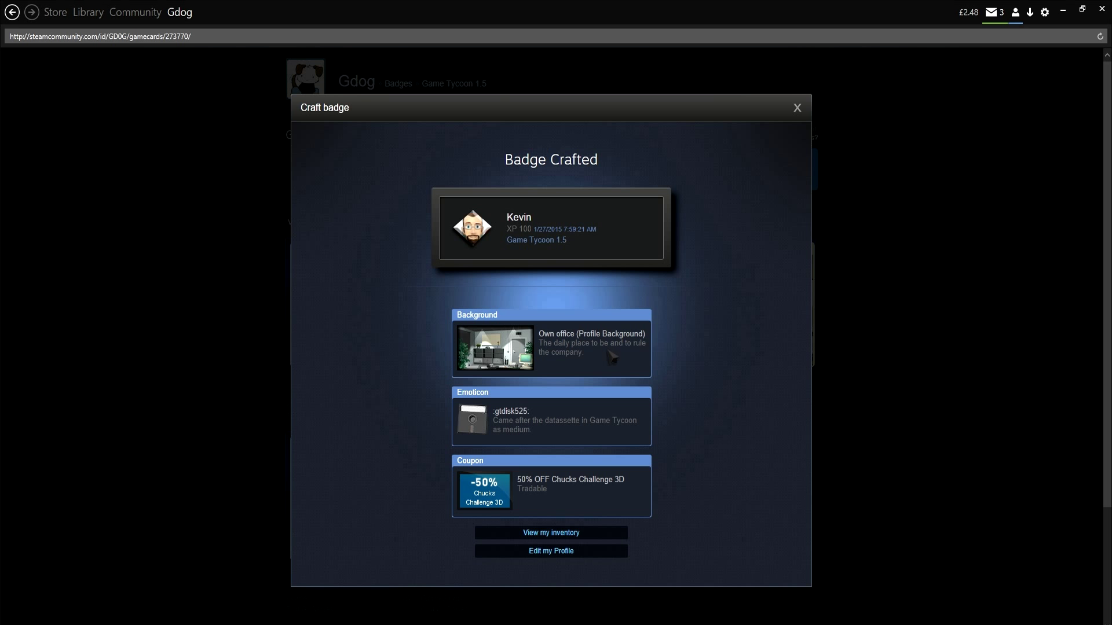
click(796, 107)
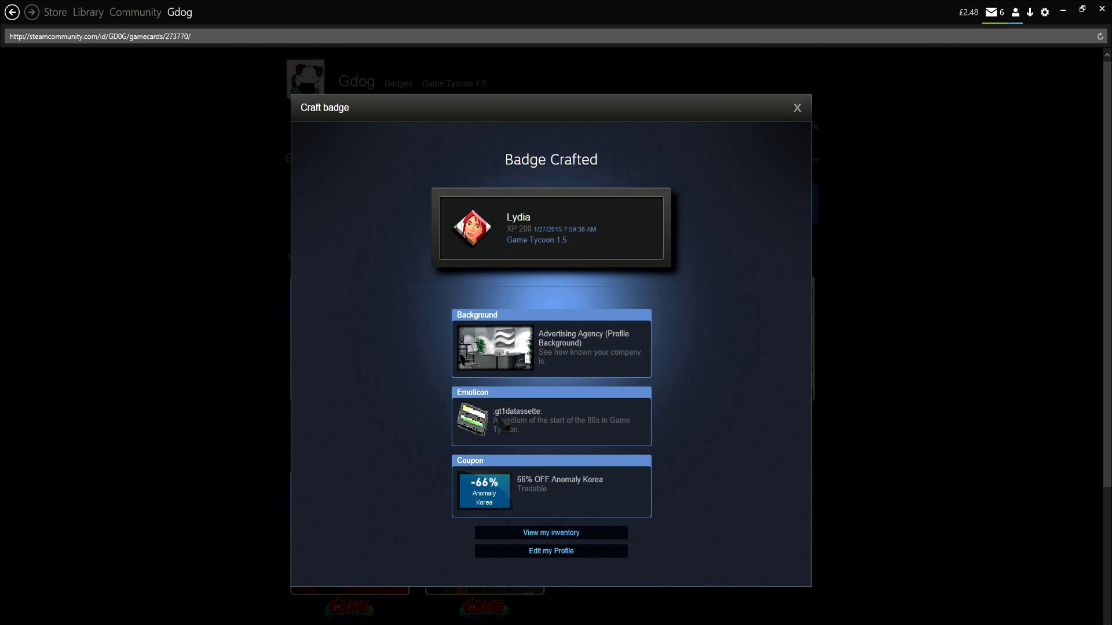
mouse_move(677, 301)
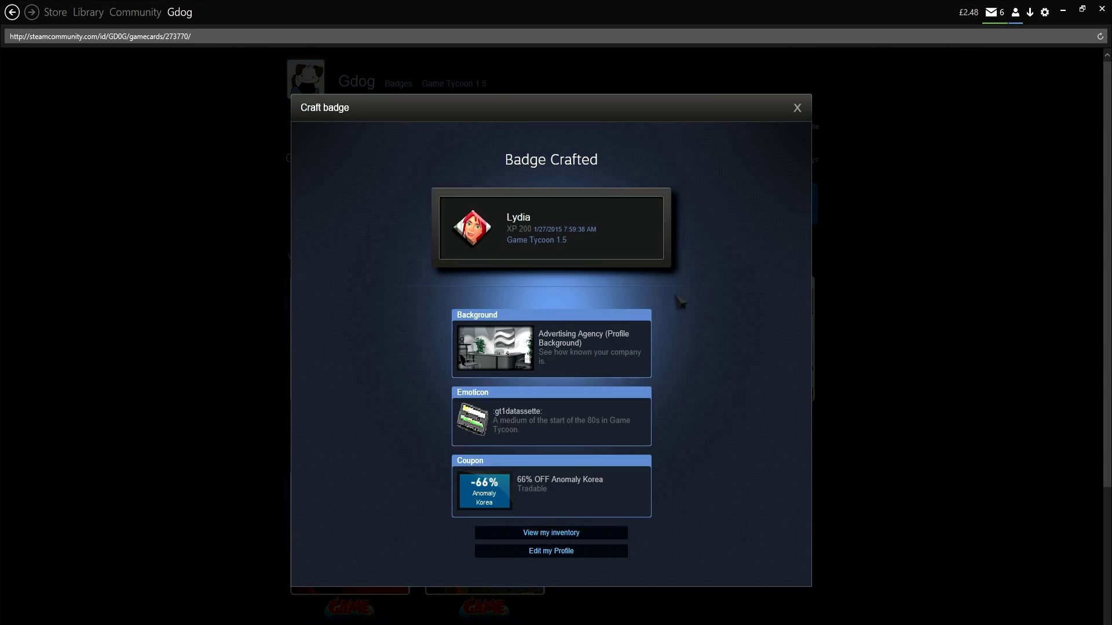
click(797, 107)
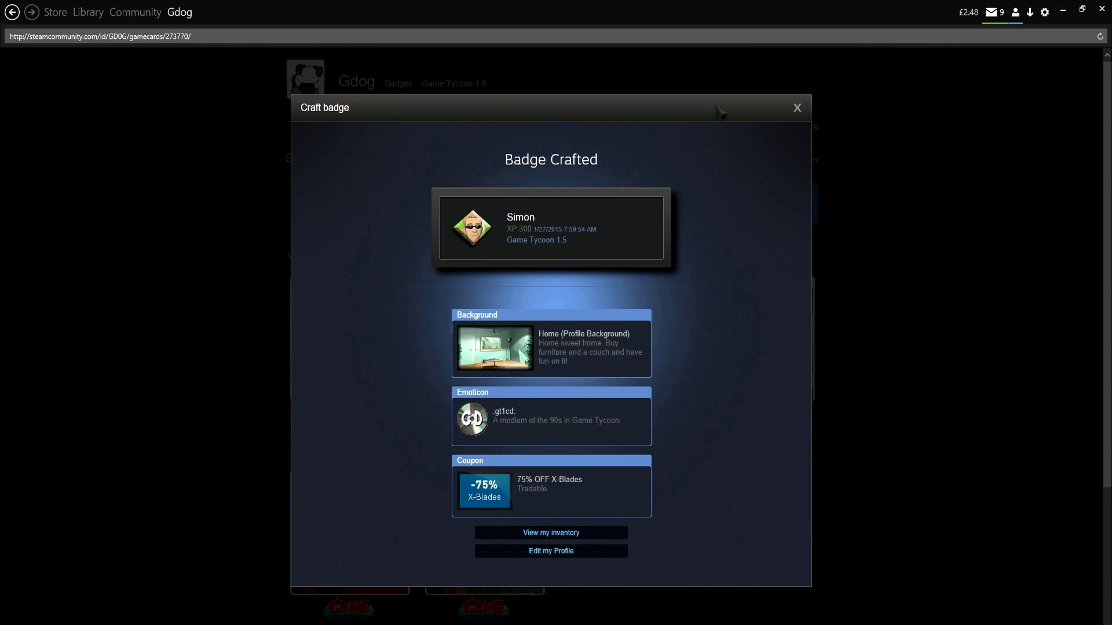
- Craft another Game Tycoon 1.5 level to reach level 4 Kioskman
click(796, 107)
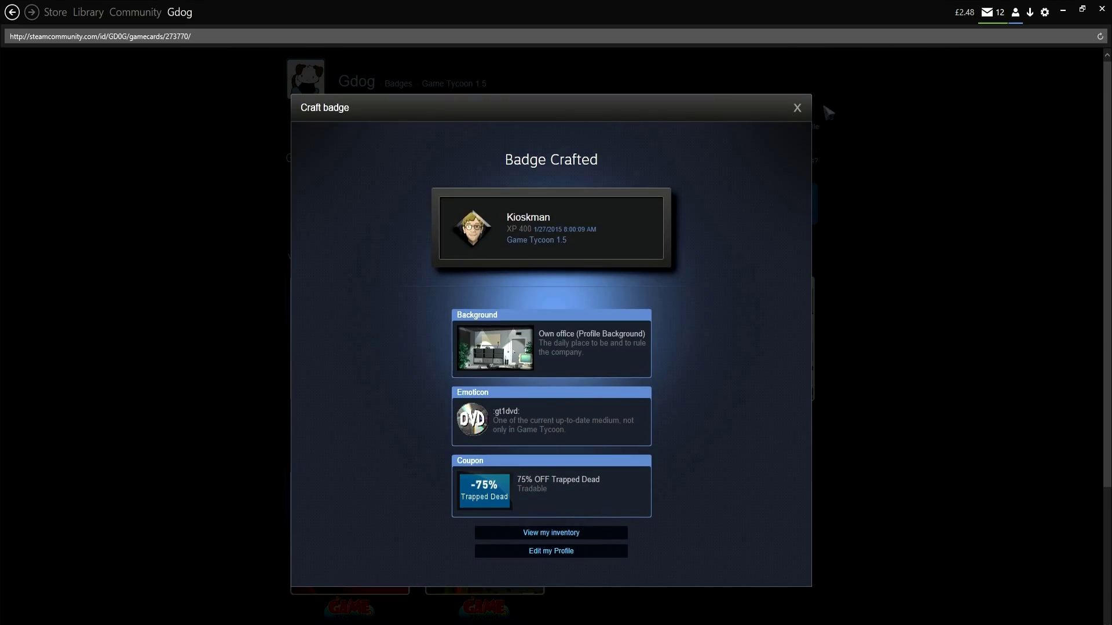
click(796, 107)
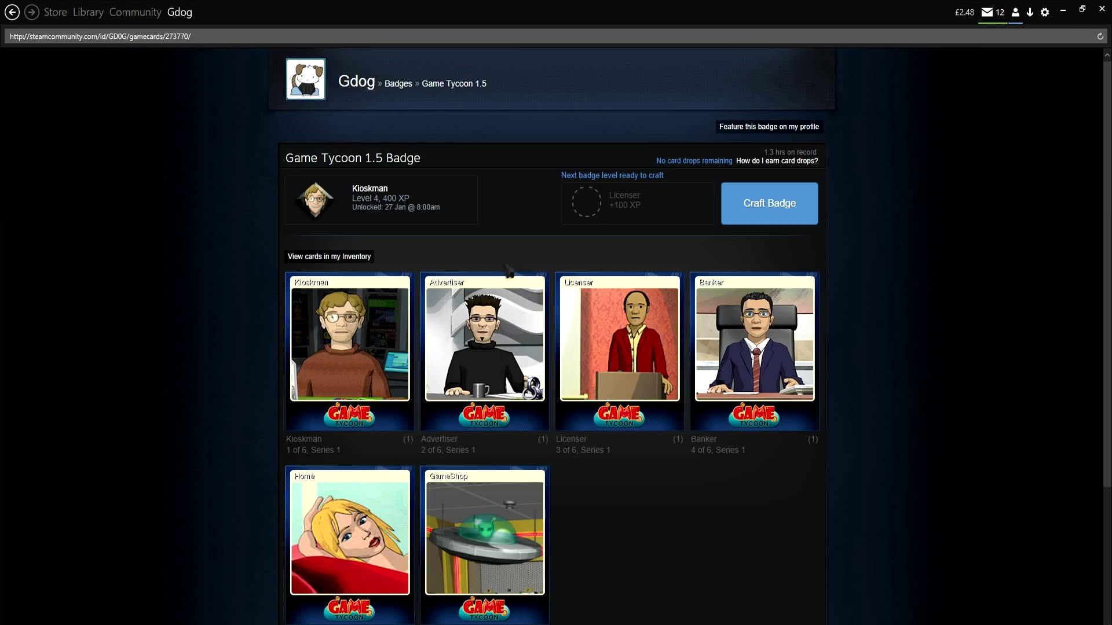
- Craft the final Game Tycoon 1.5 level, reaching level 5 Licenser
click(769, 202)
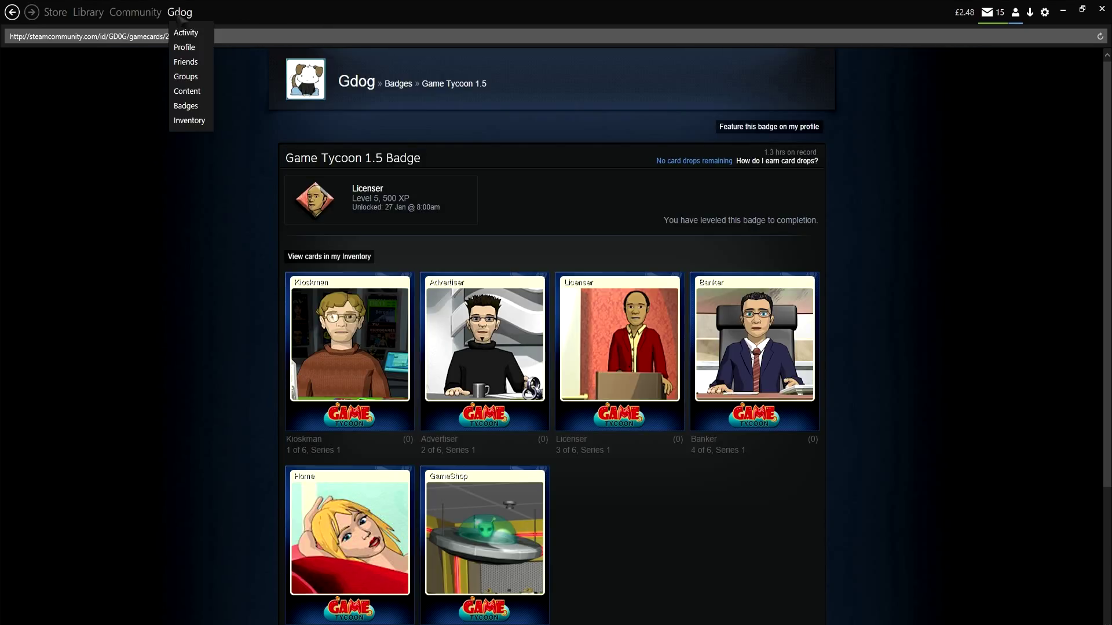
- View the Advertising Agency background in the inventory and page ahead to page 11
click(189, 120)
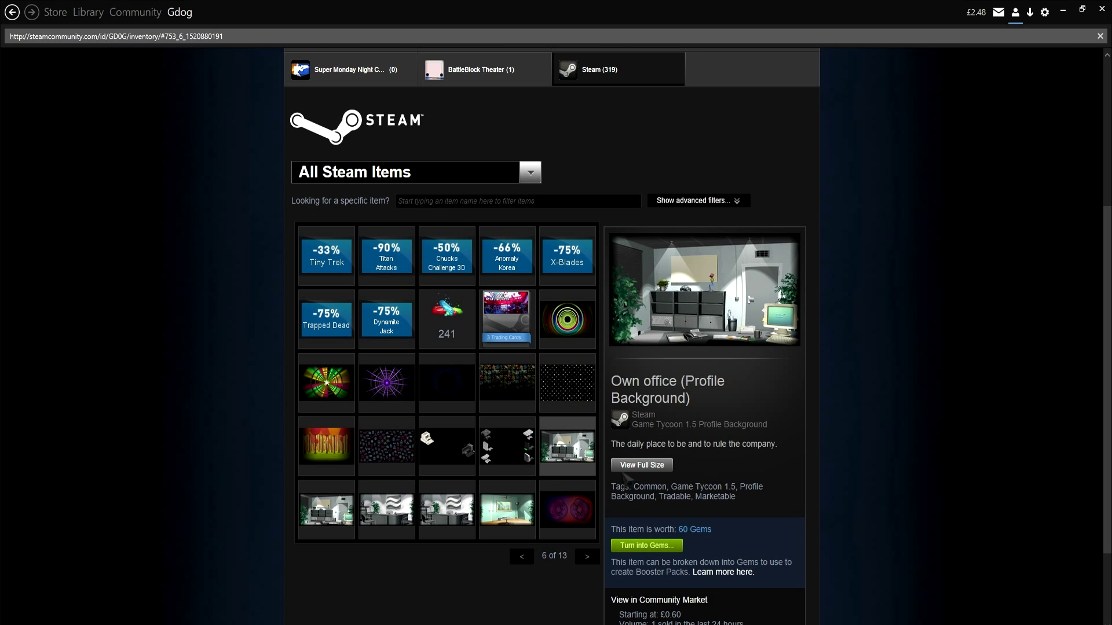
click(641, 465)
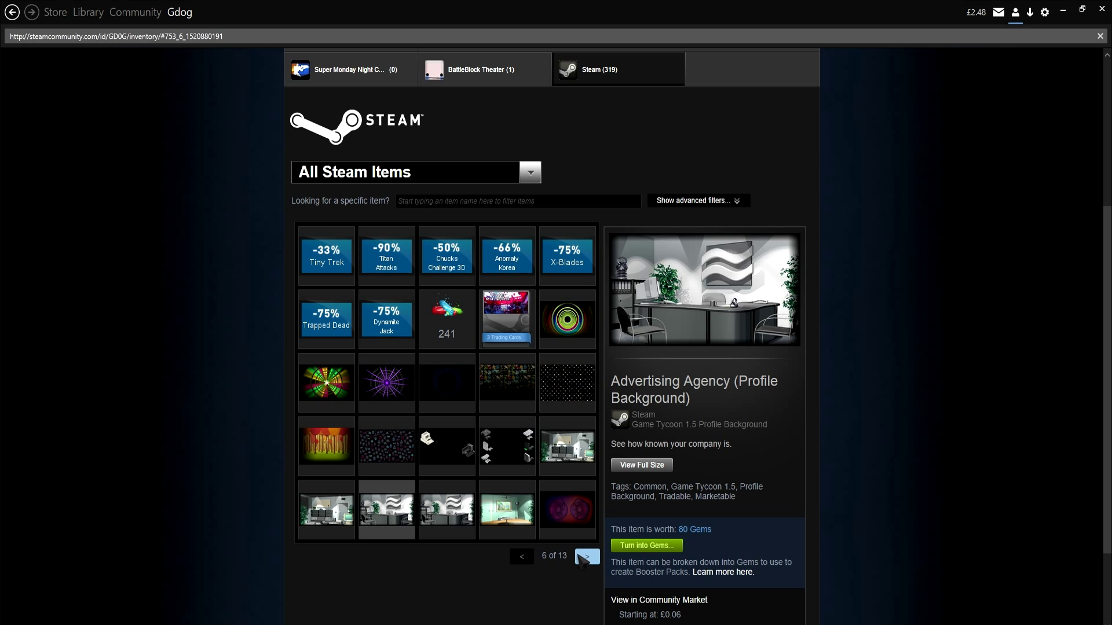
click(586, 557)
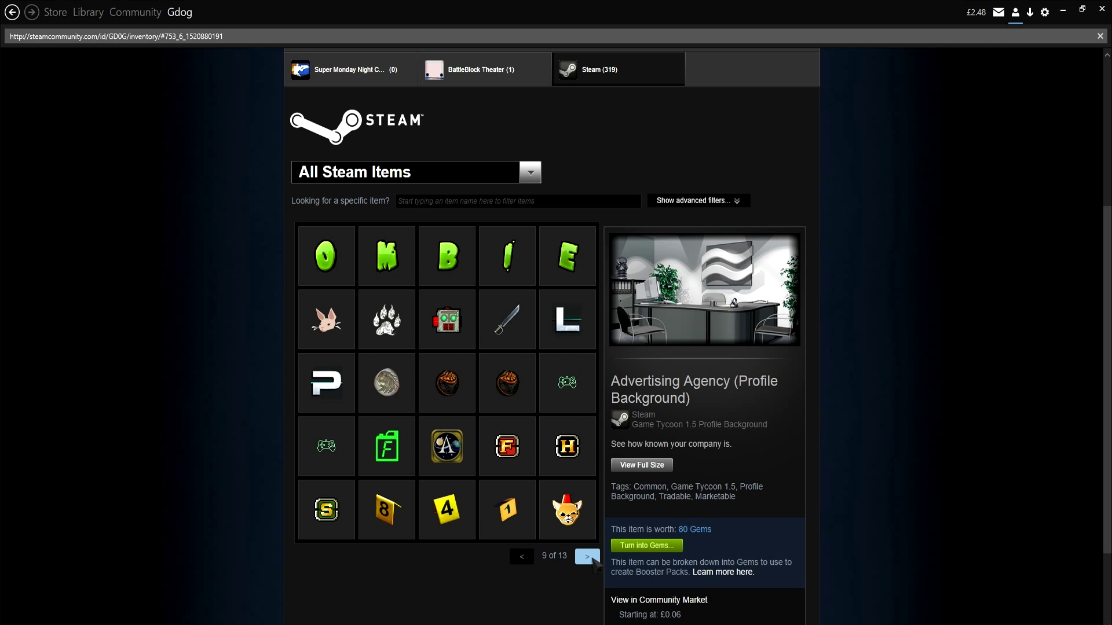
click(586, 555)
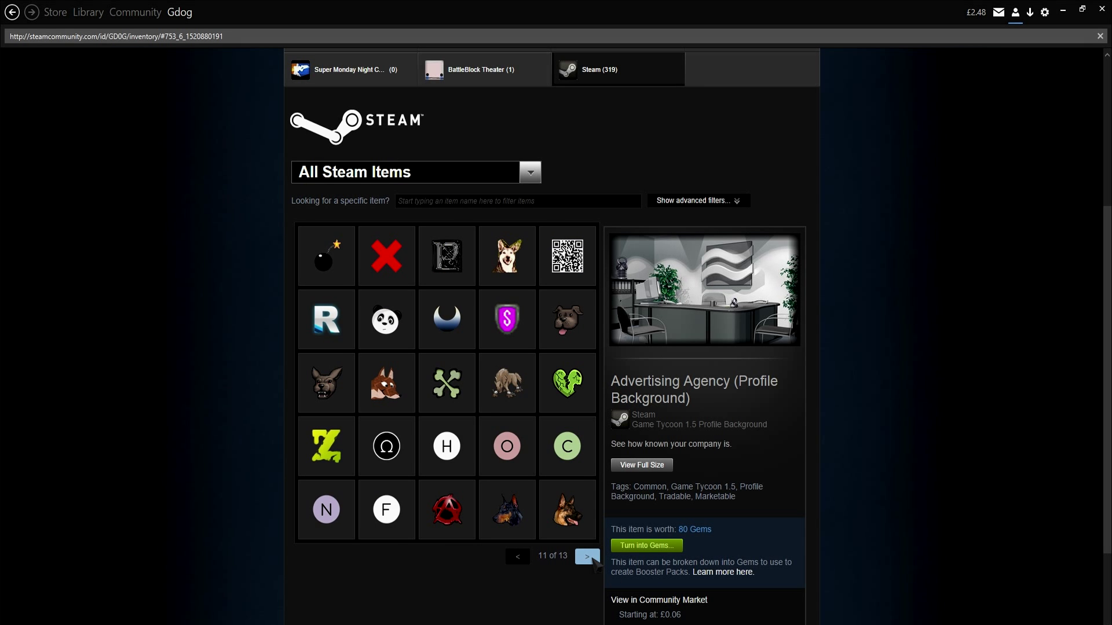